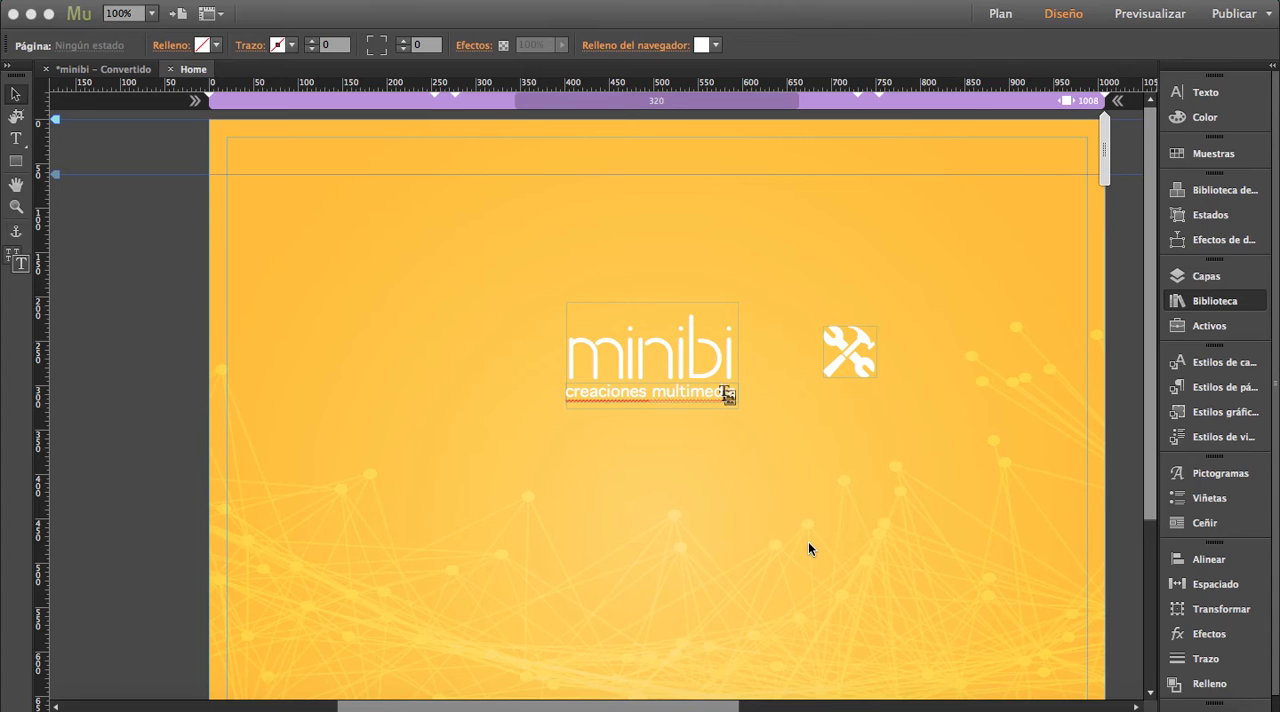
pyautogui.moveTo(928, 497)
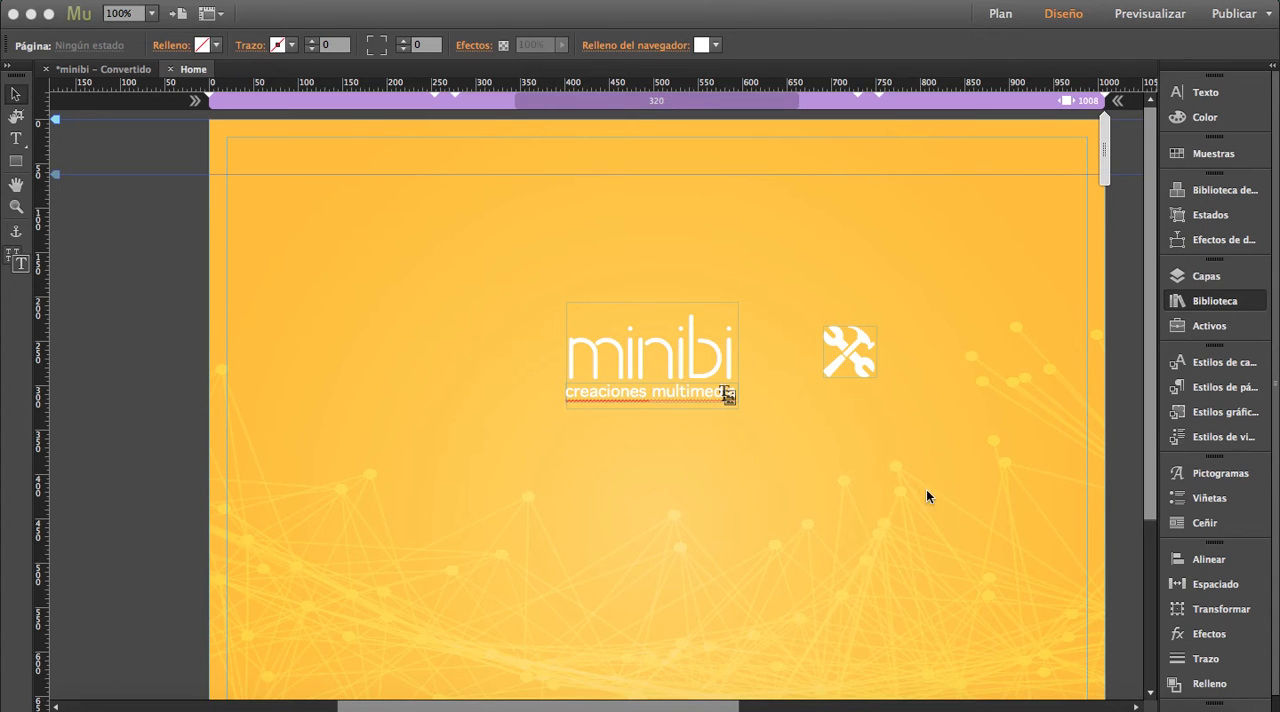
pyautogui.moveTo(1077, 493)
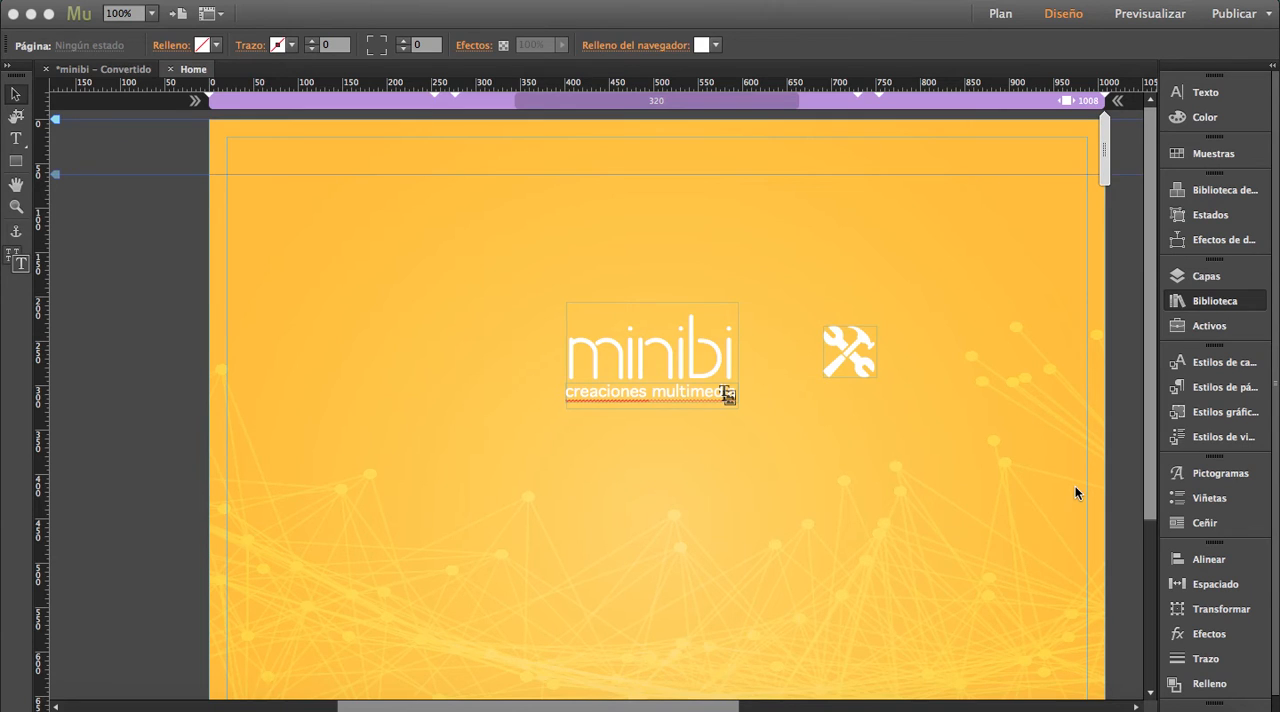
pyautogui.moveTo(1233, 370)
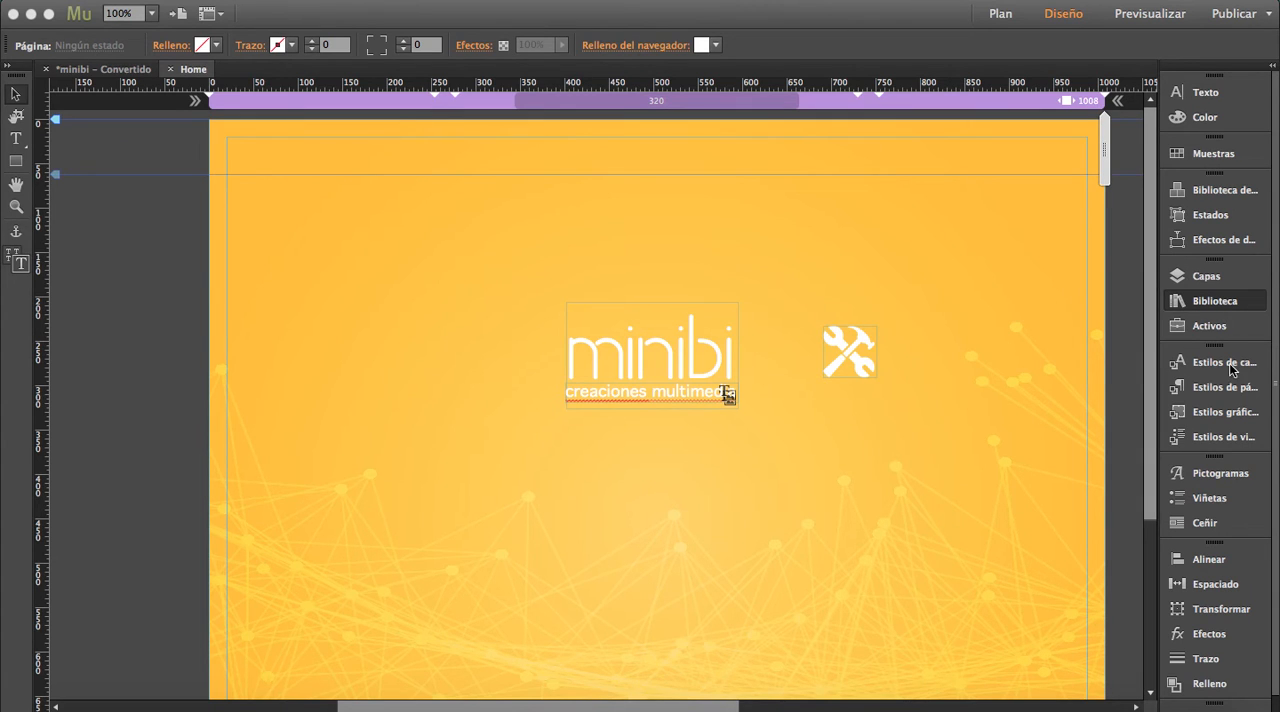
pyautogui.click(1214, 300)
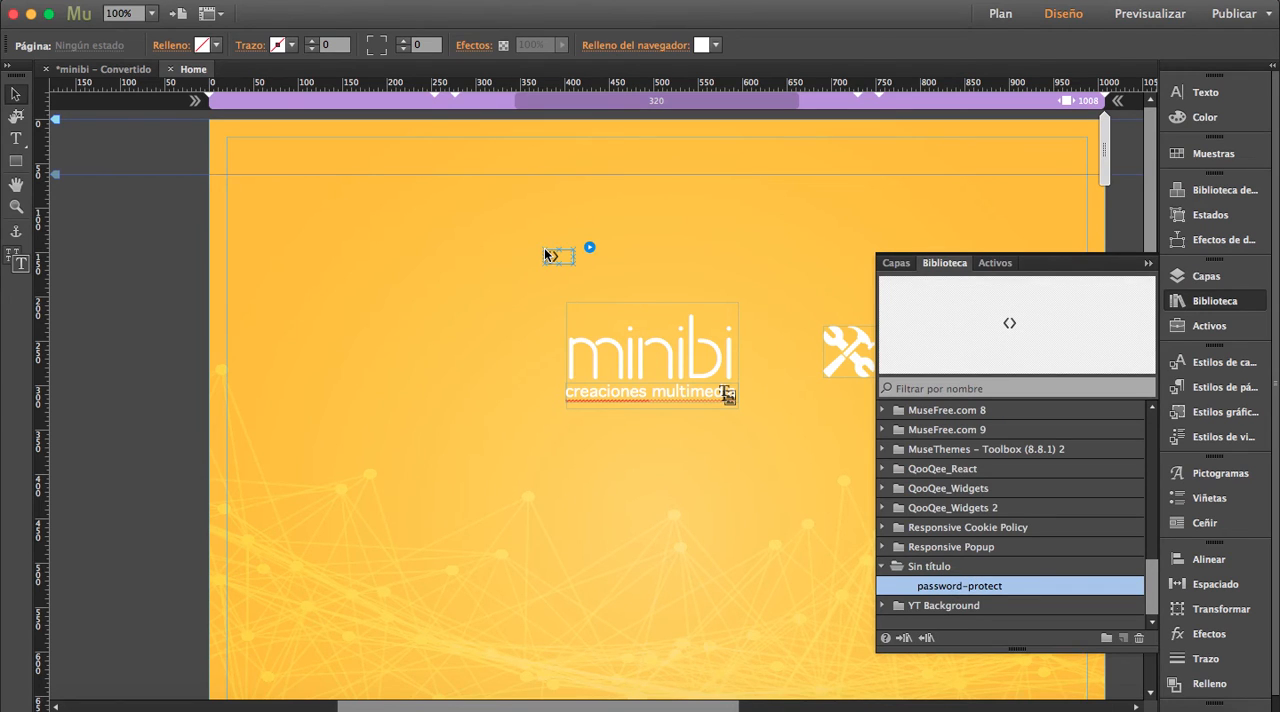
pyautogui.click(589, 247)
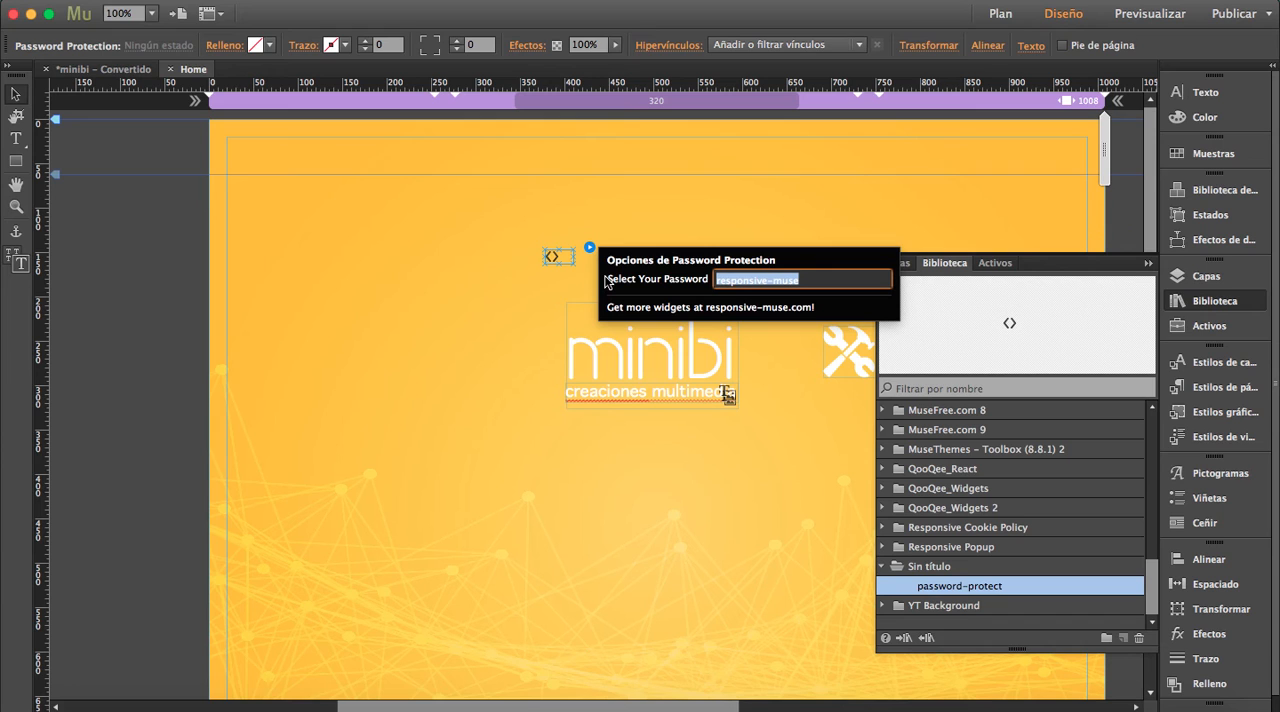
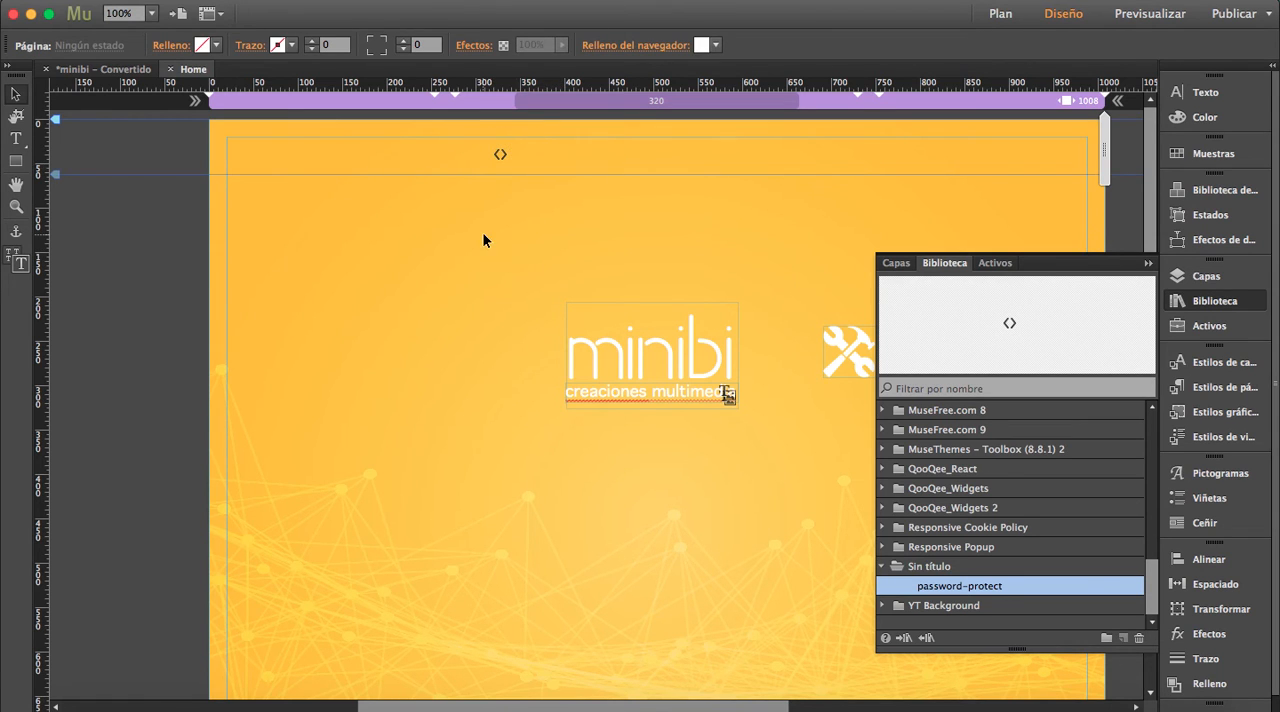
pyautogui.click(1149, 13)
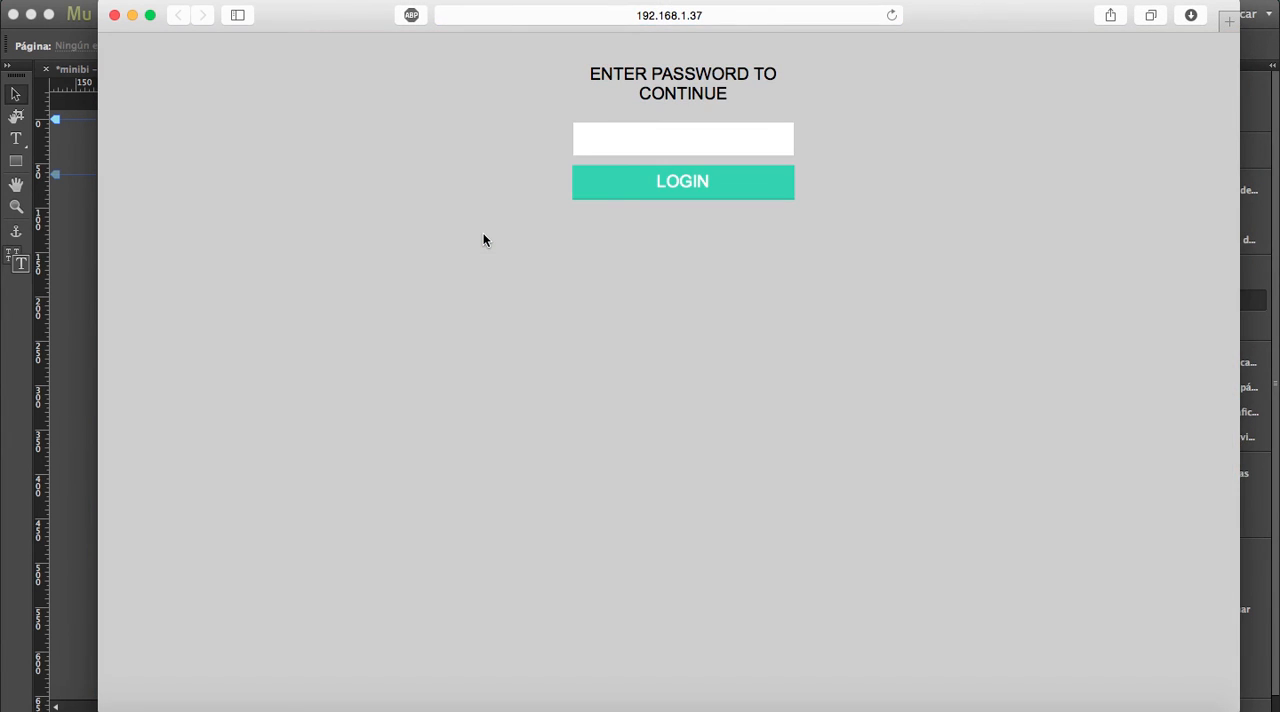
# Step: Enter the four-character password in Safari's login prompt and submit it with LOGIN
pyautogui.click(683, 138)
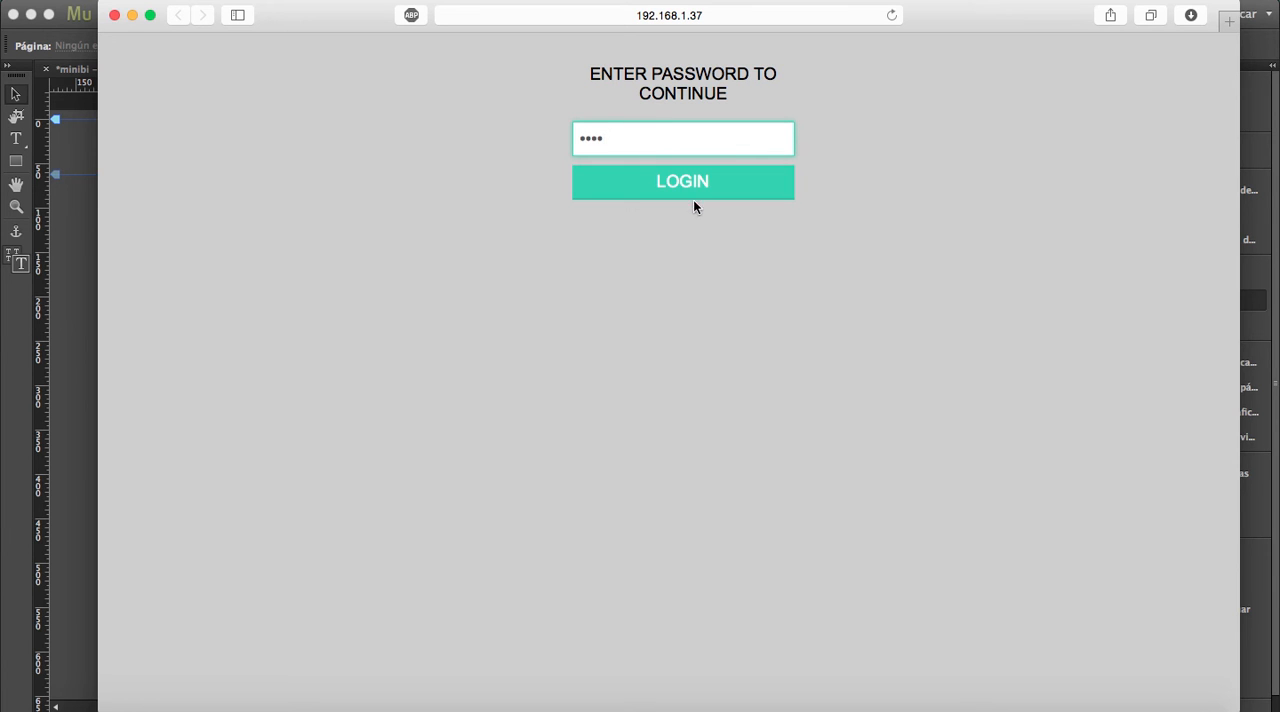
pyautogui.click(683, 181)
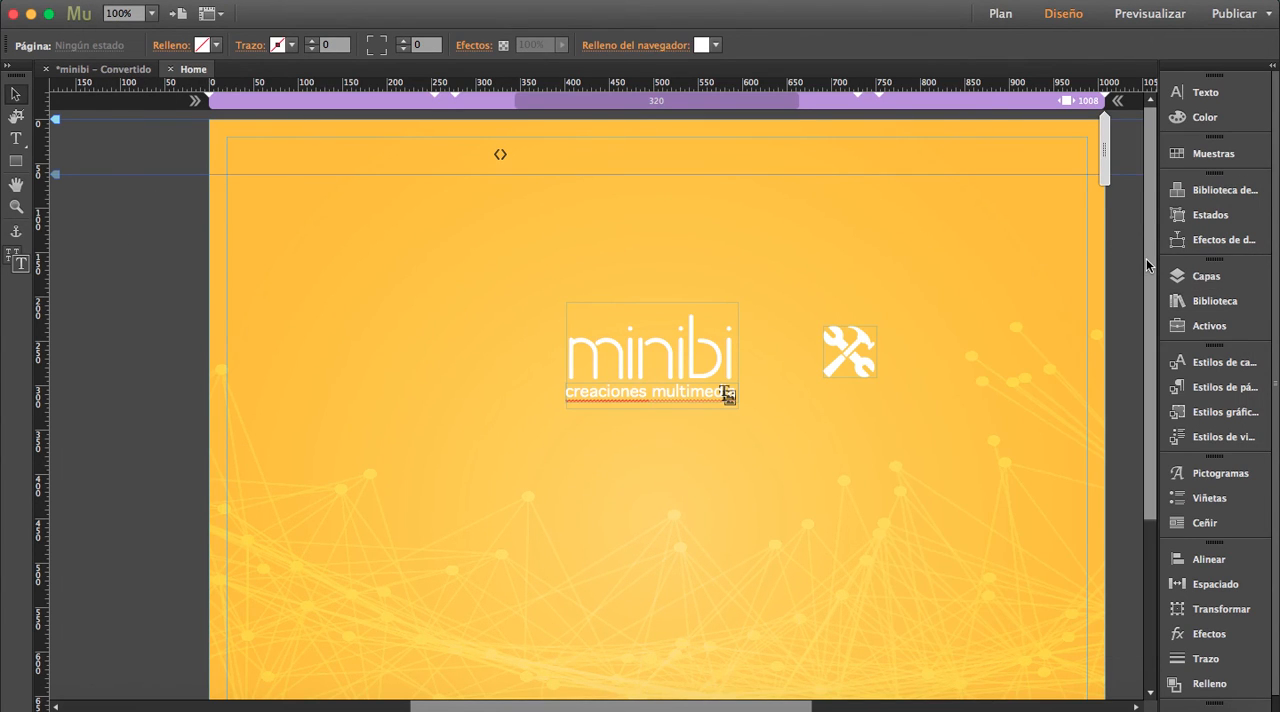
pyautogui.moveTo(493, 163)
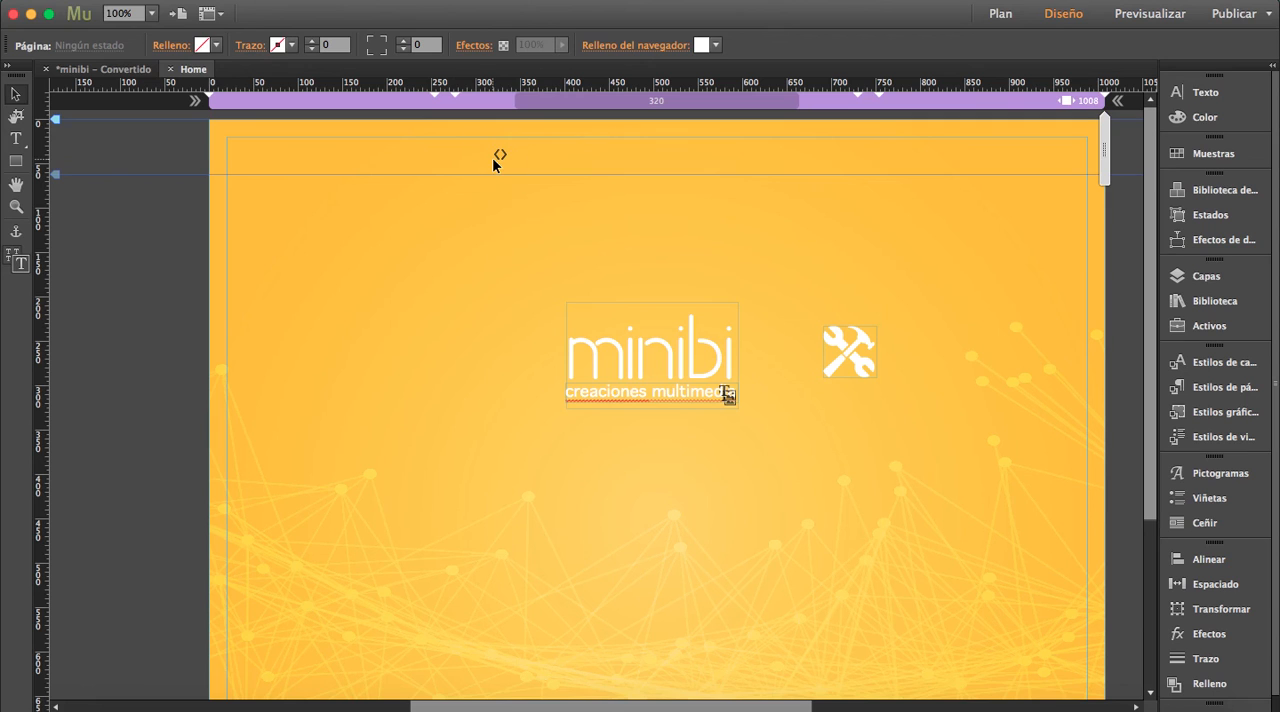
pyautogui.moveTo(227, 305)
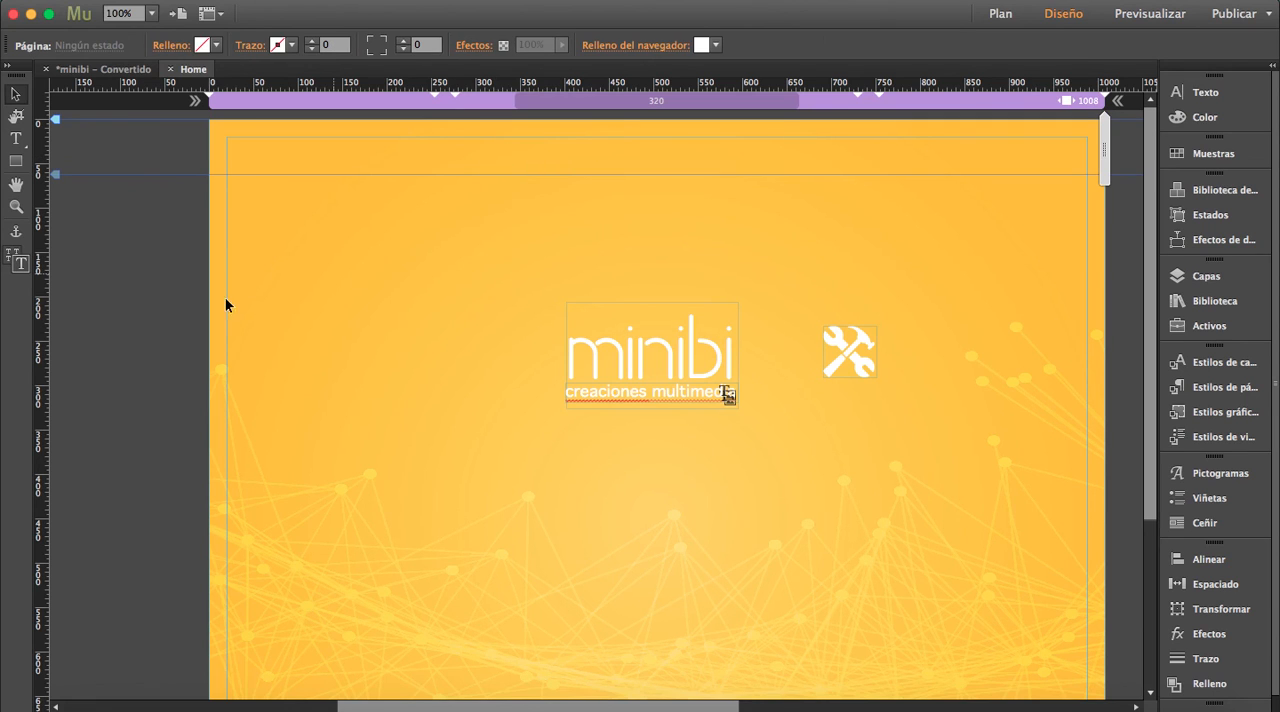